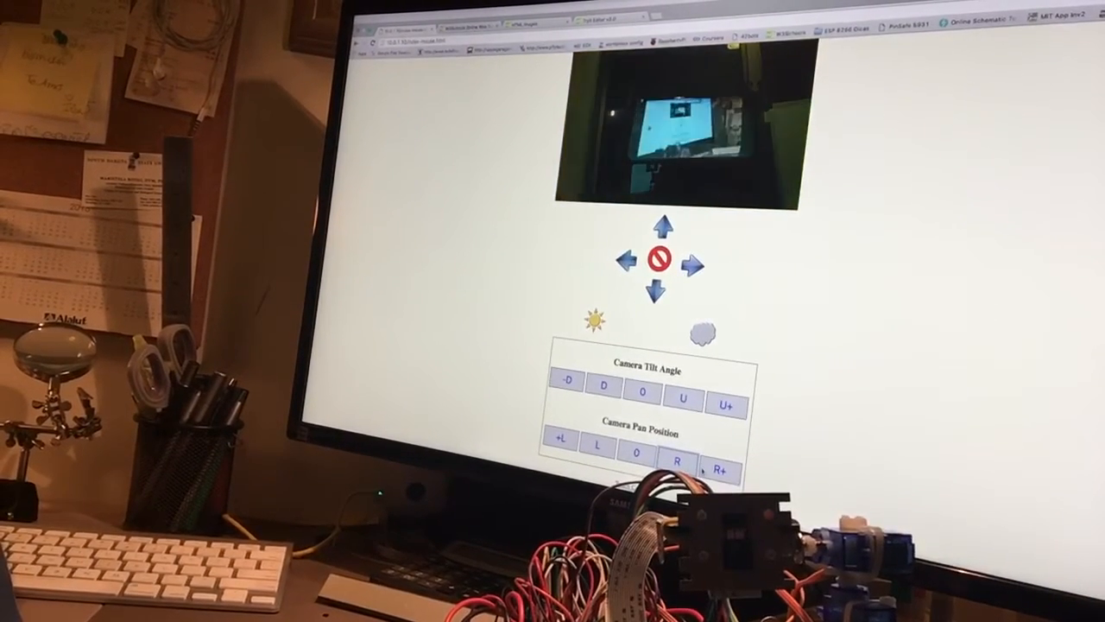
# Pan the camera right, tilt it fully up, then tilt it down toward the desk mat
pyautogui.click(562, 440)
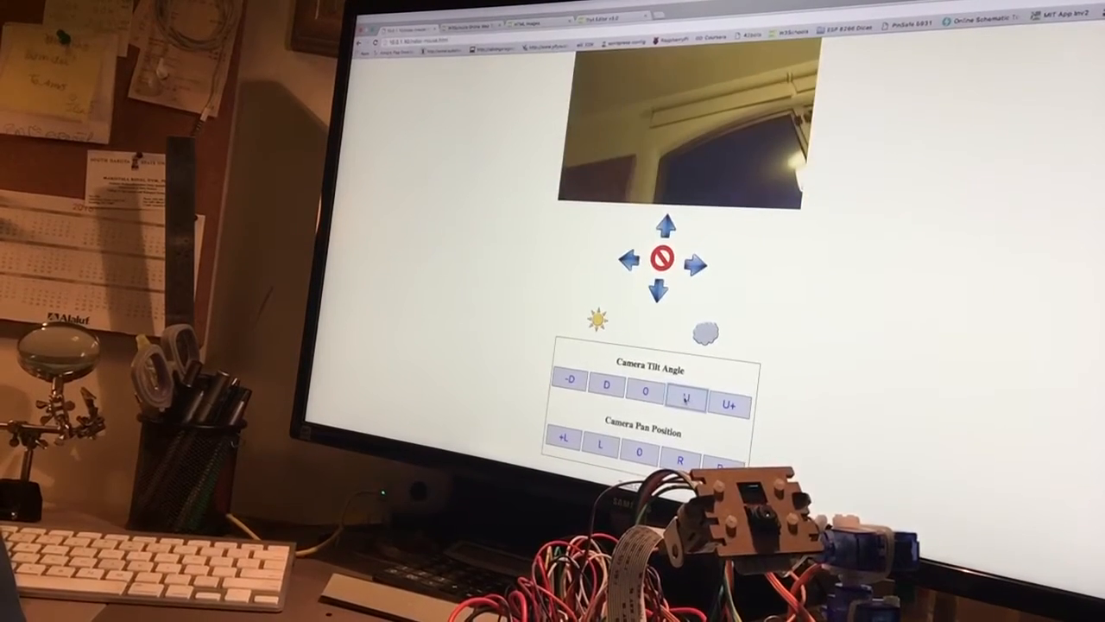
pyautogui.click(730, 406)
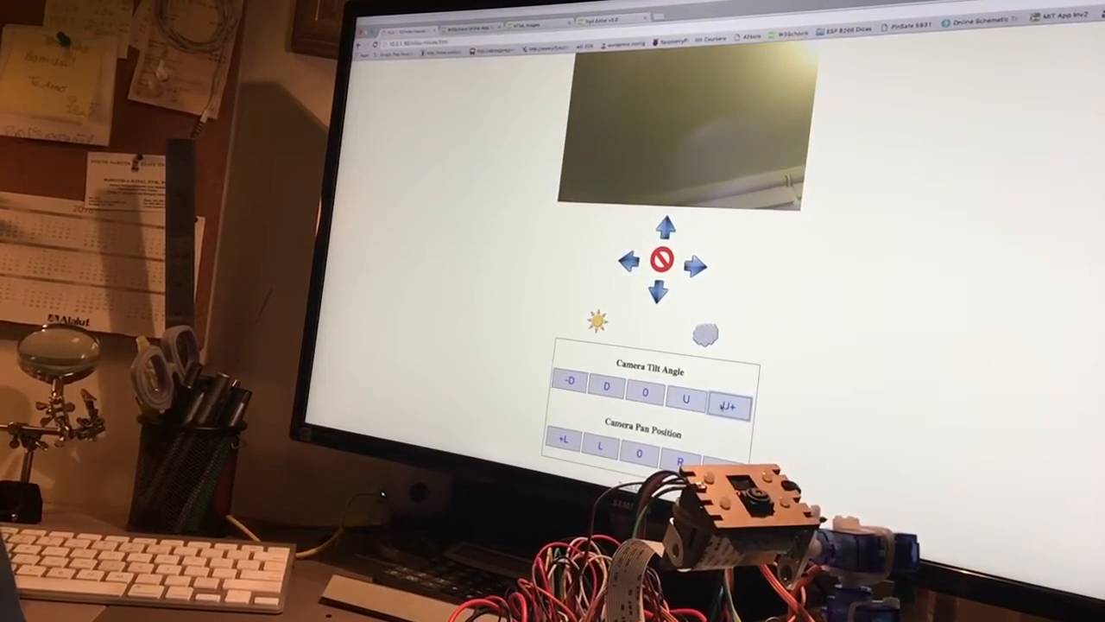
pyautogui.click(607, 394)
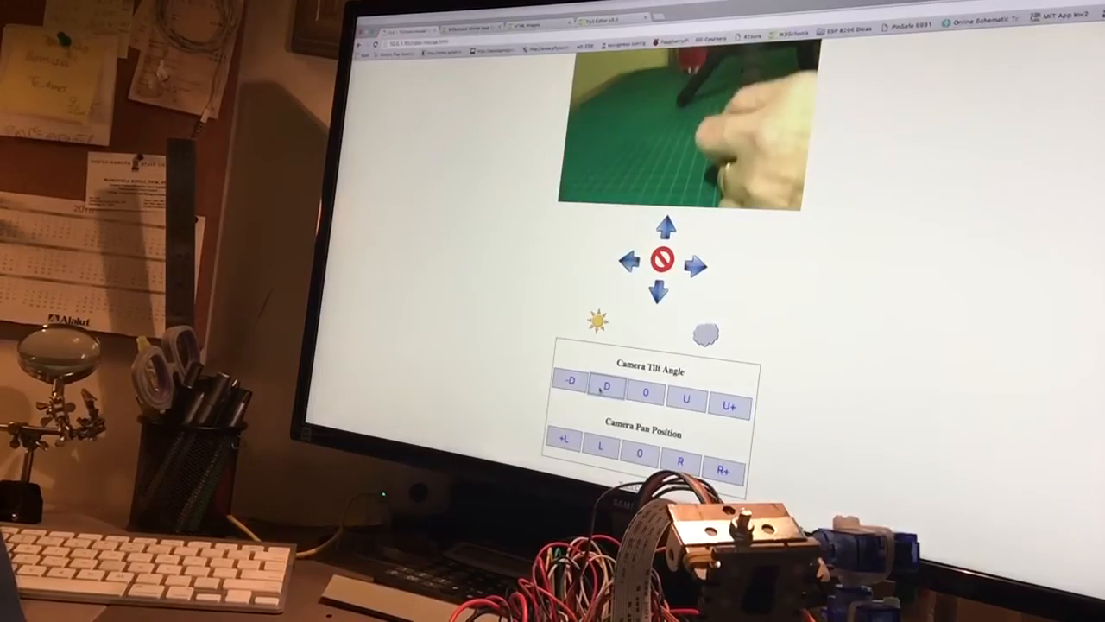